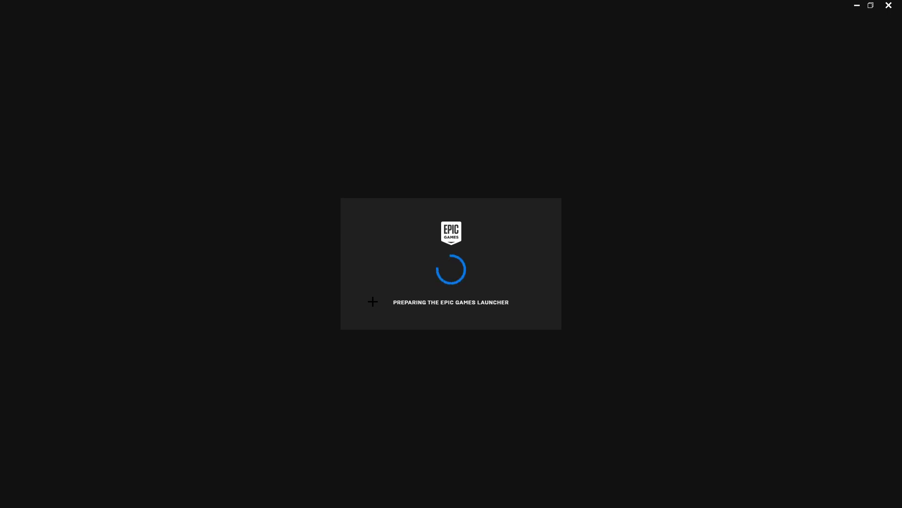
mouse_move(391, 230)
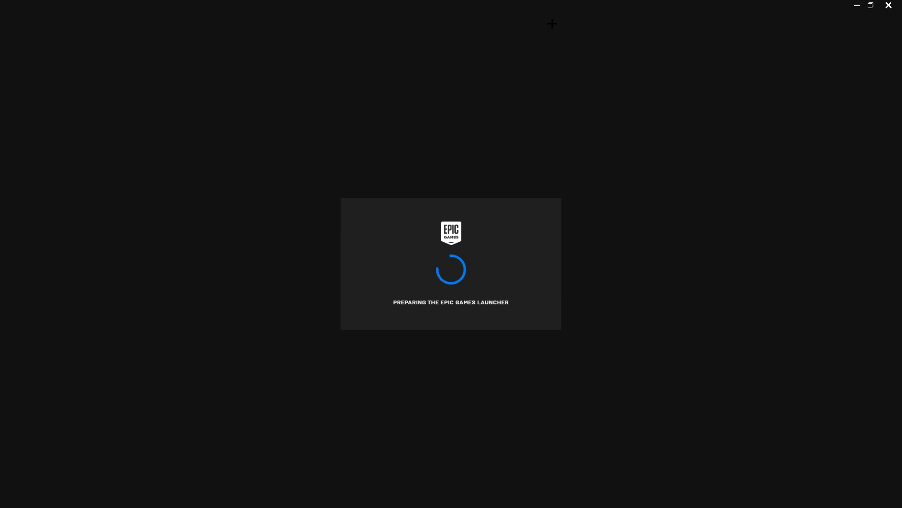
mouse_move(494, 170)
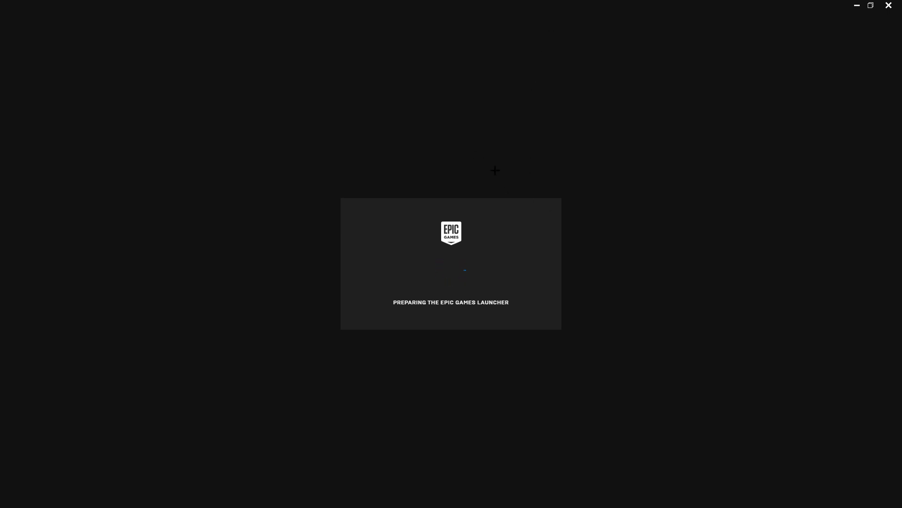